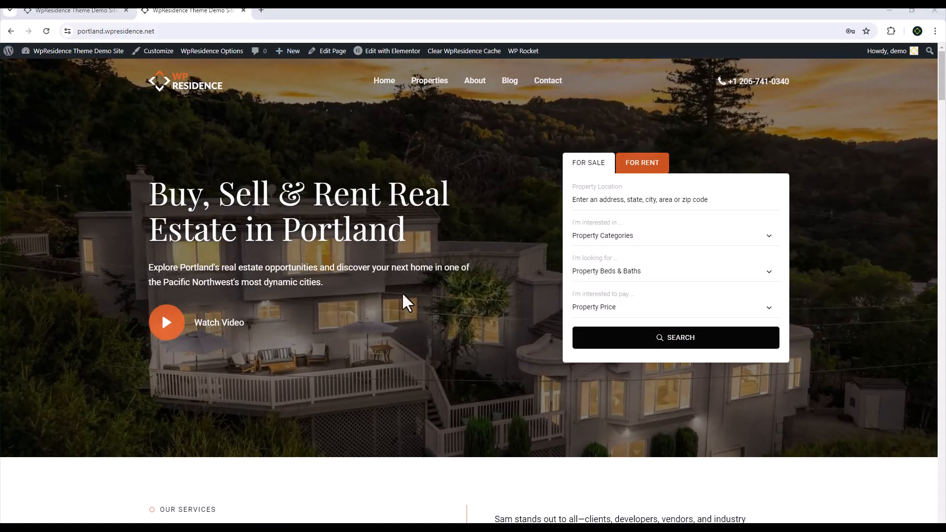
- Browse down the Portland demo home page from its web address
click(115, 30)
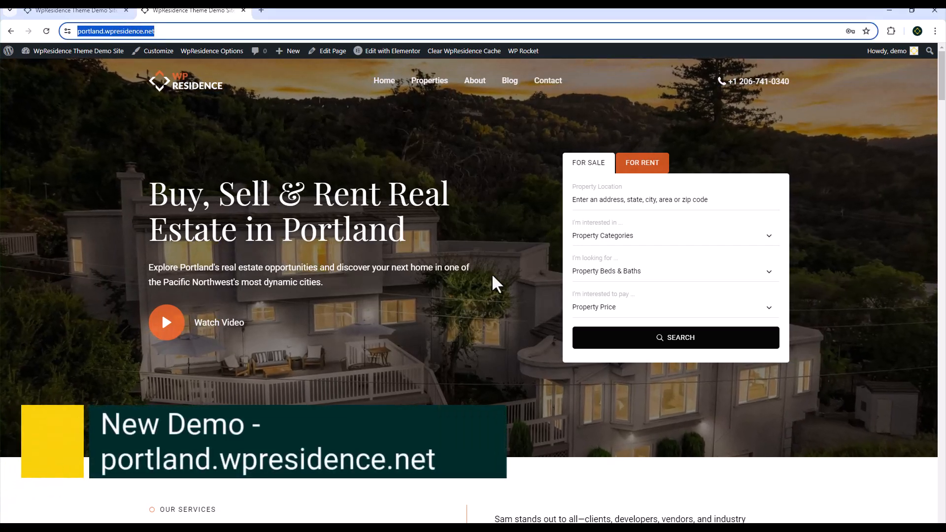
scroll(down, 3)
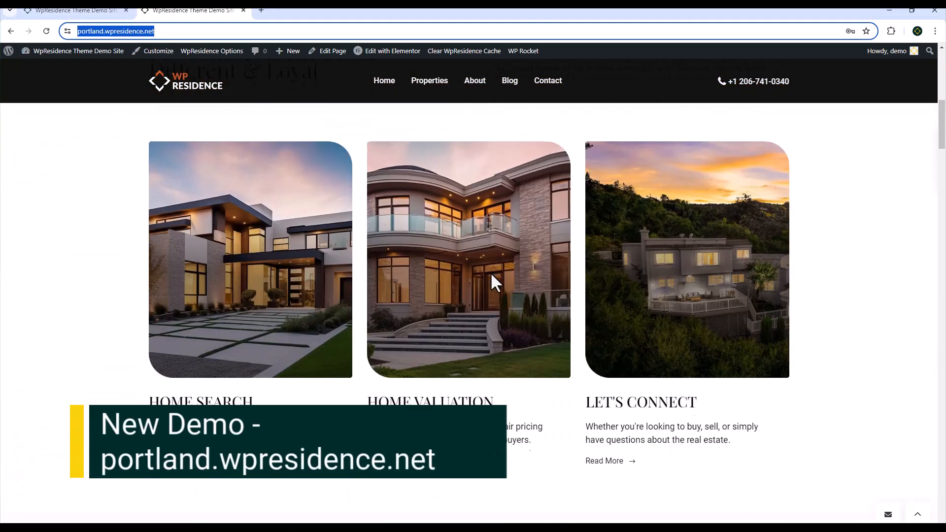
scroll(down, 3)
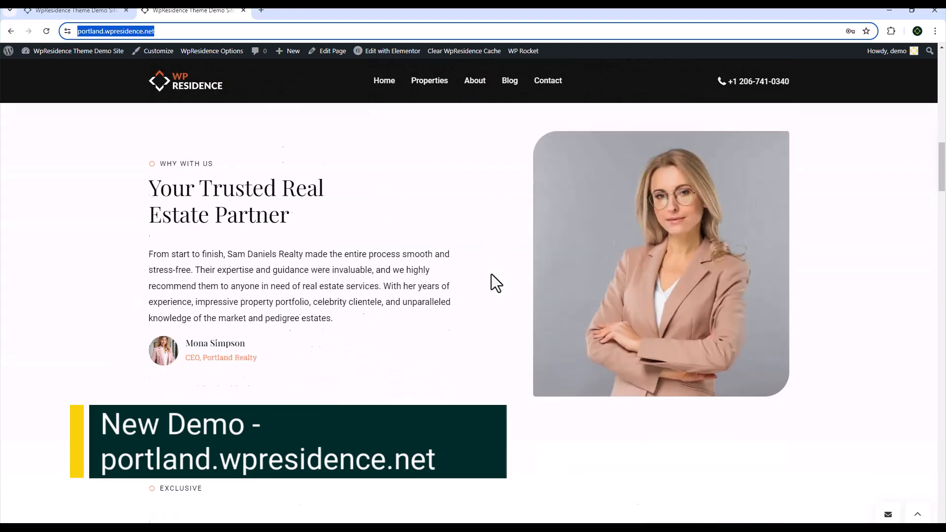
scroll(down, 3)
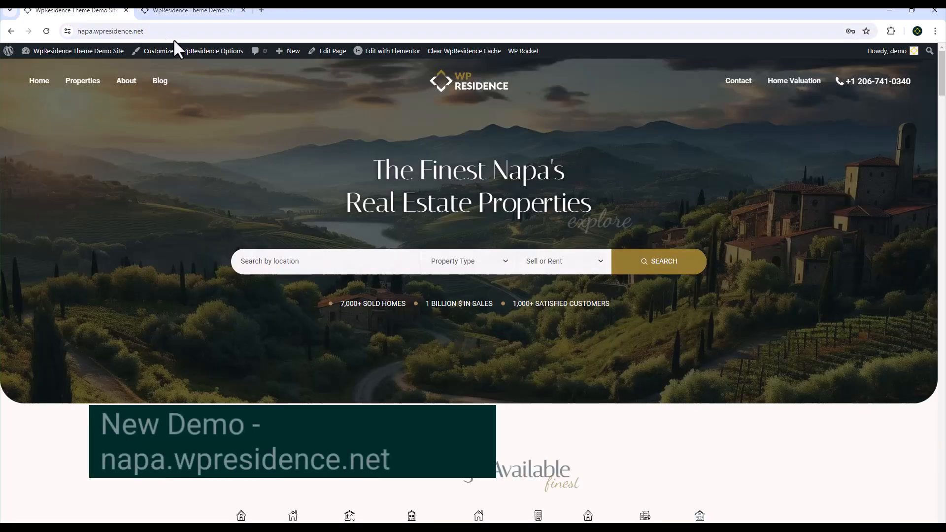
- Scroll through the Napa demo home page, then compare it against the Portland tab
click(108, 31)
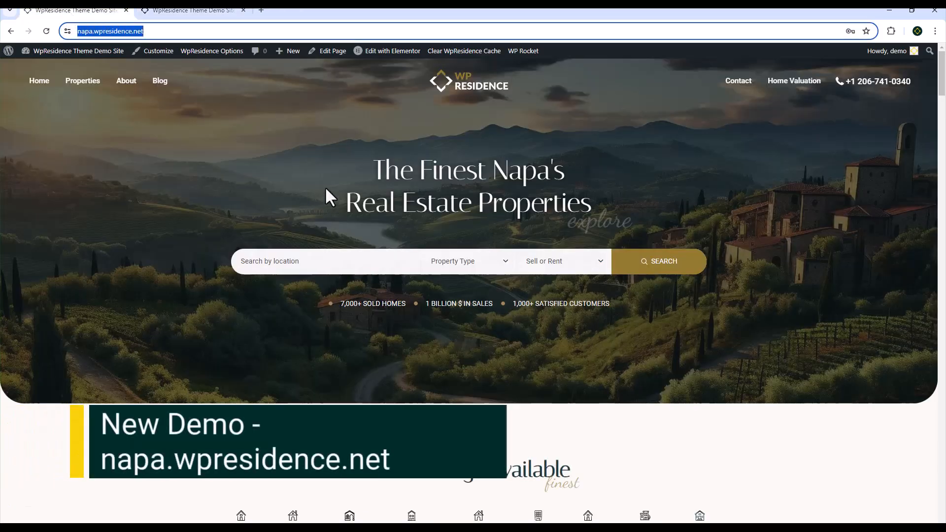
scroll(down, 3)
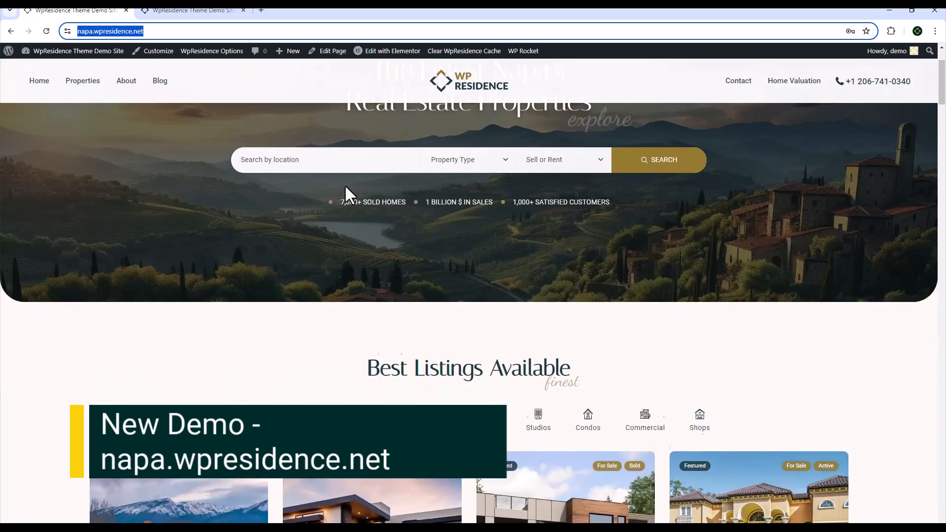
scroll(down, 3)
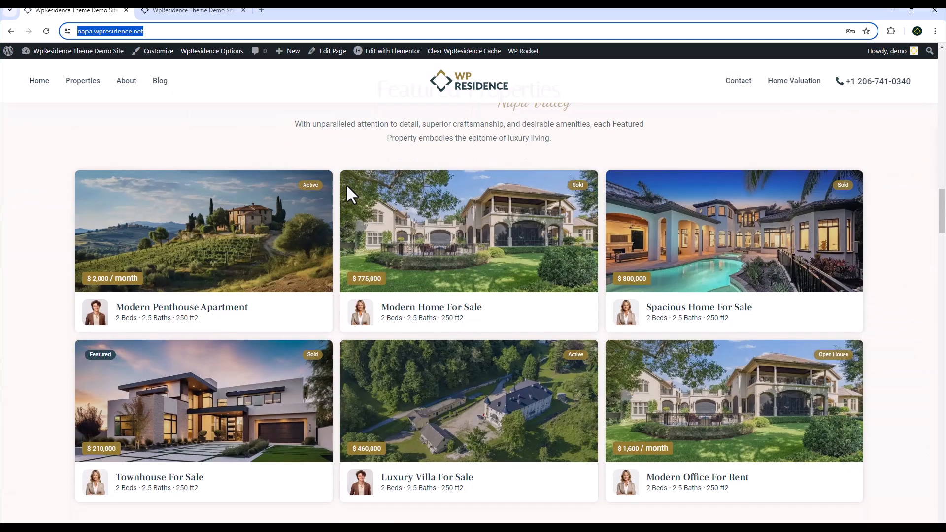
mouse_move(24, 91)
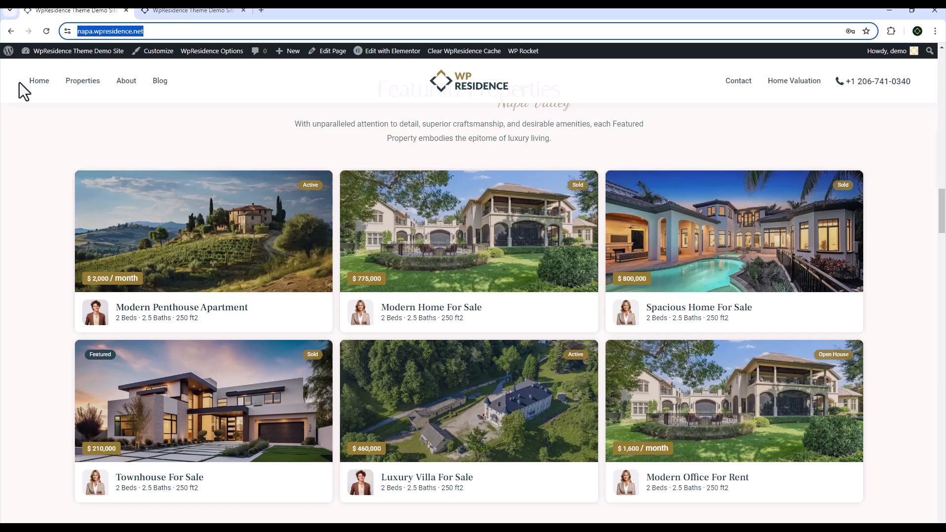
click(190, 9)
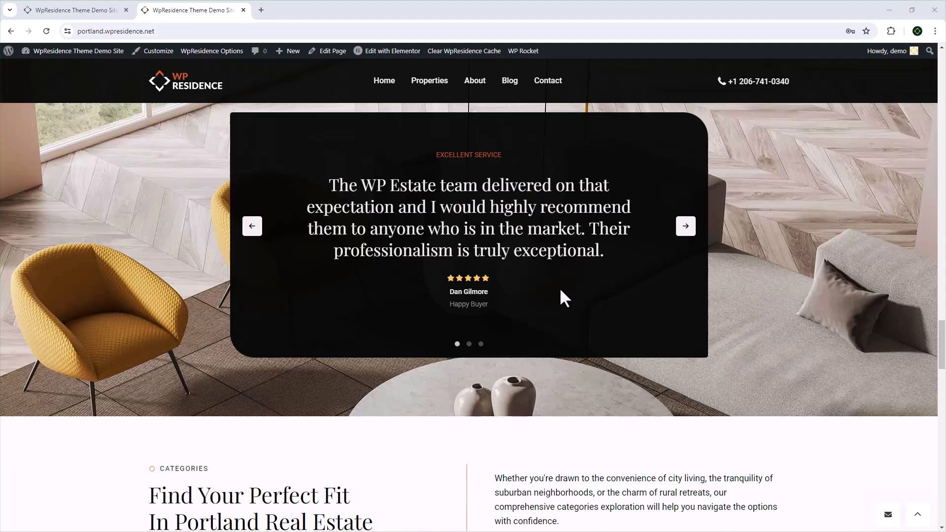
scroll(down, 3)
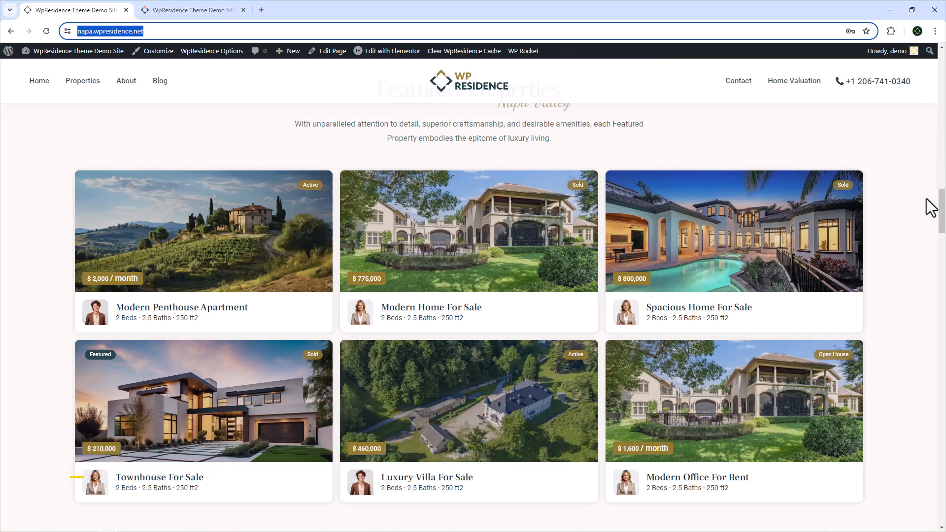
scroll(down, 3)
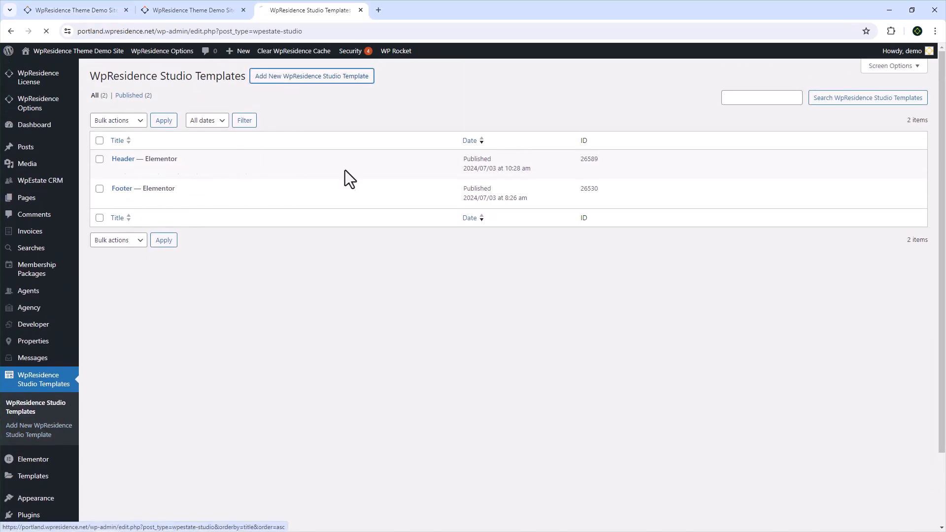
- Start a studio template titled 'Header' with type Header and display location Disabled
click(312, 75)
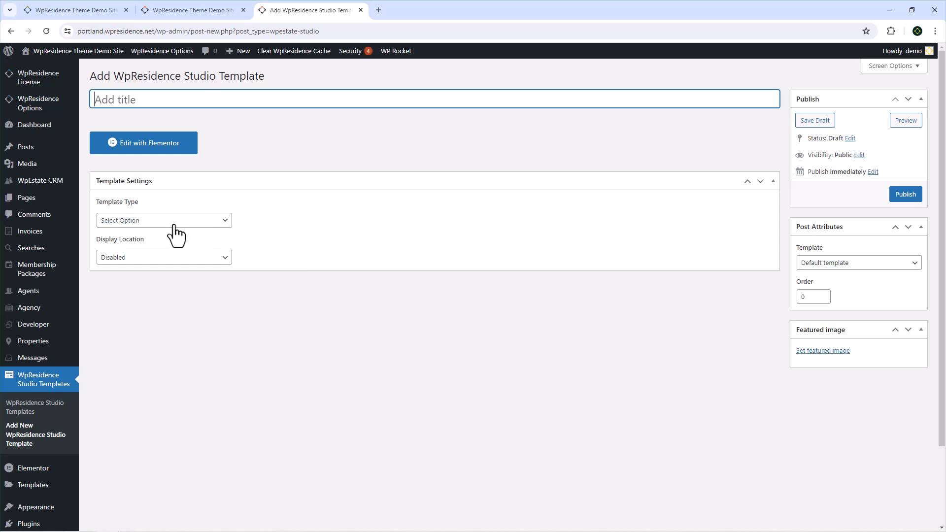
click(435, 99)
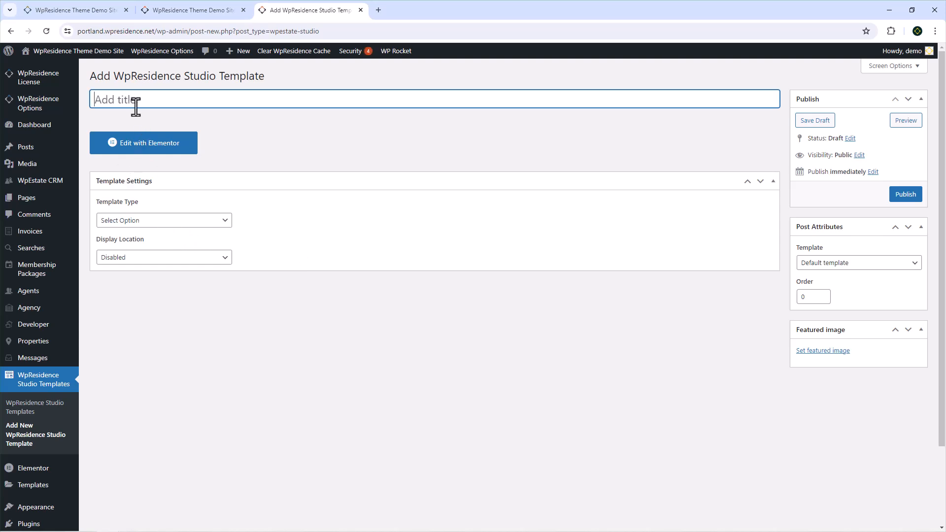
text(Header)
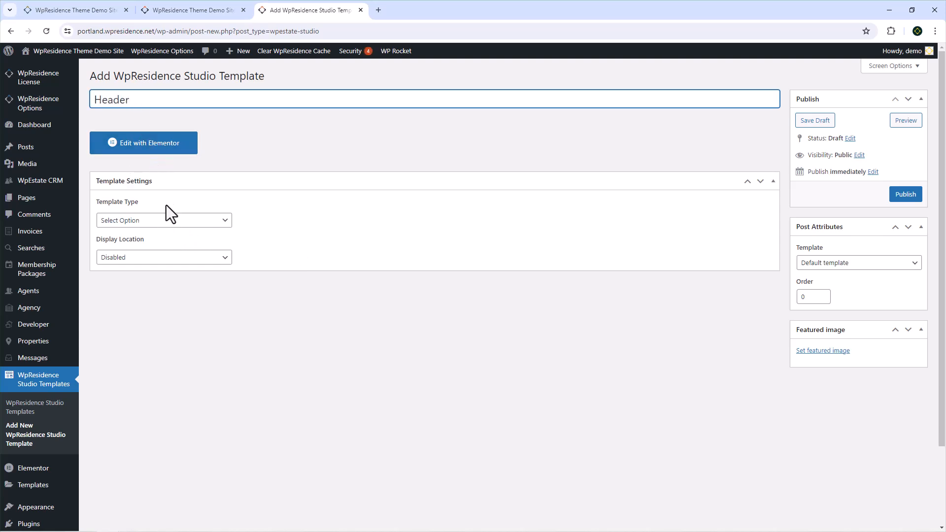
click(163, 220)
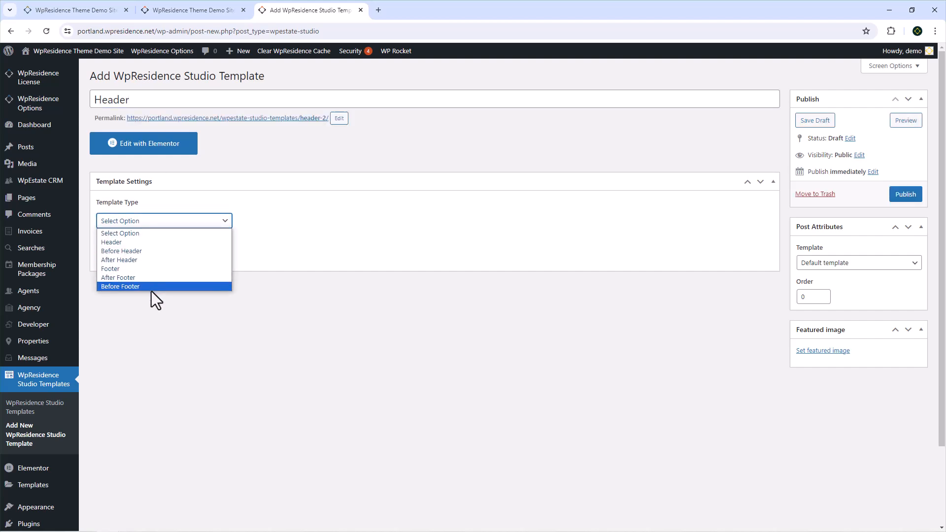
click(111, 242)
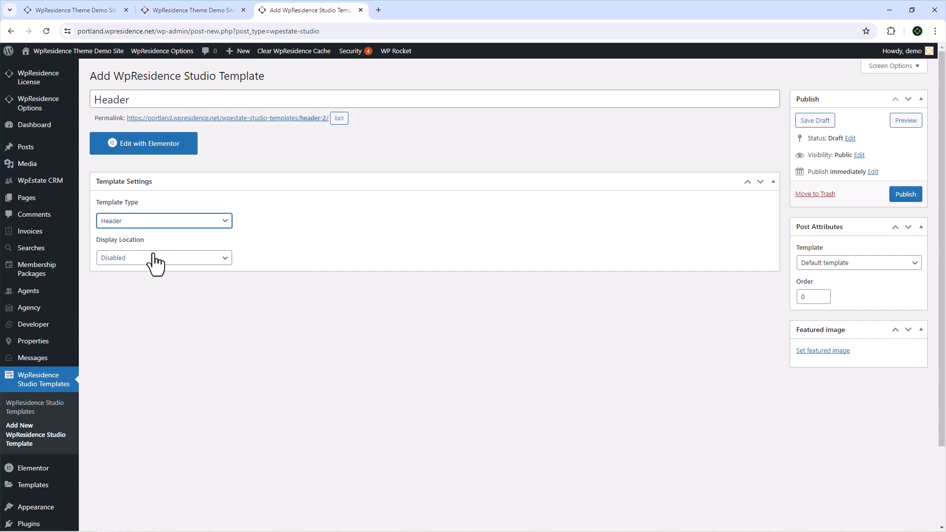
click(164, 258)
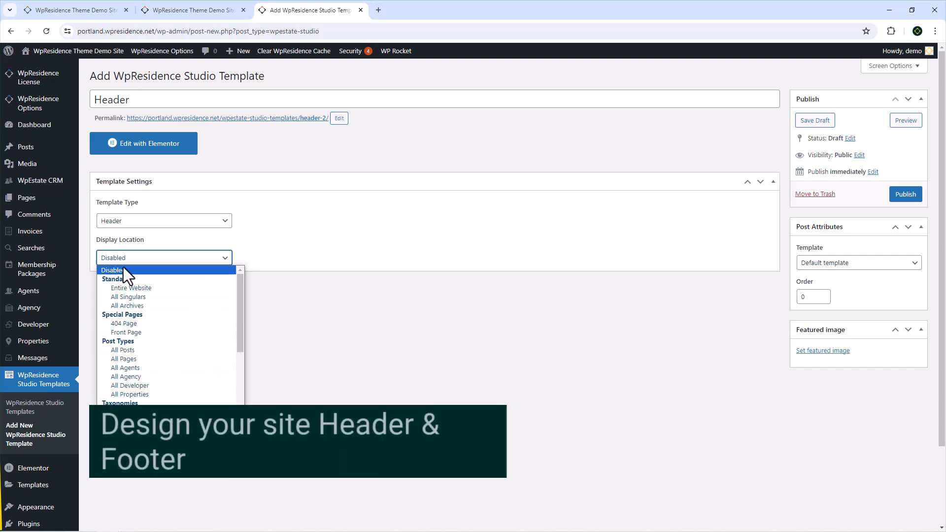
click(111, 269)
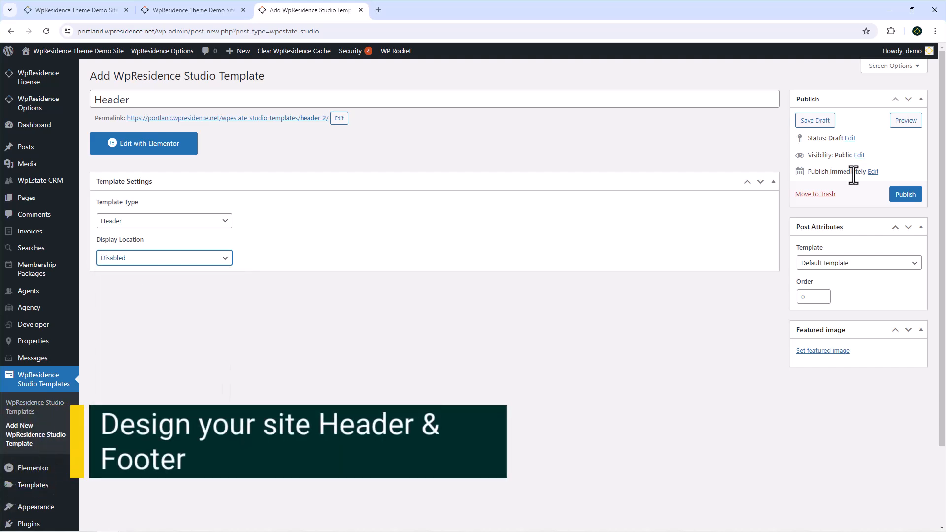
- Save the Header template as a draft, open it for visual editing, and return to the list
click(814, 120)
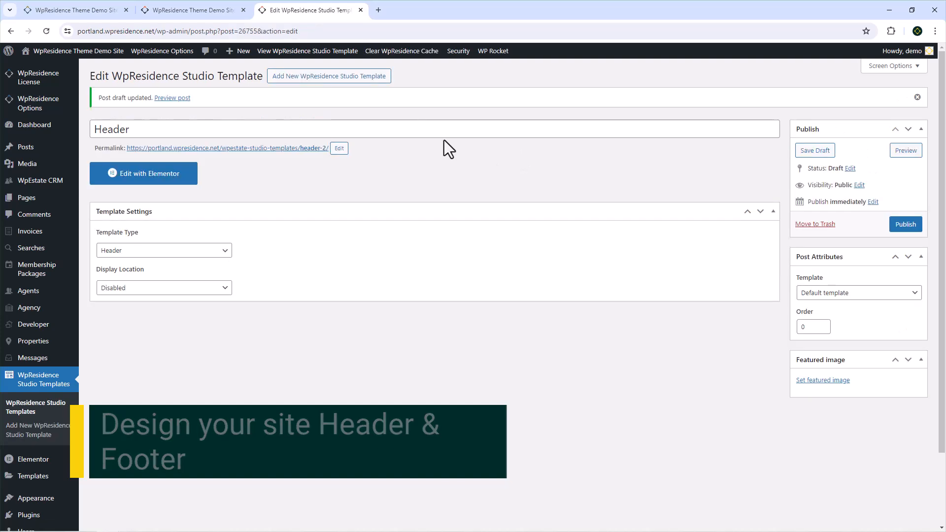
click(143, 173)
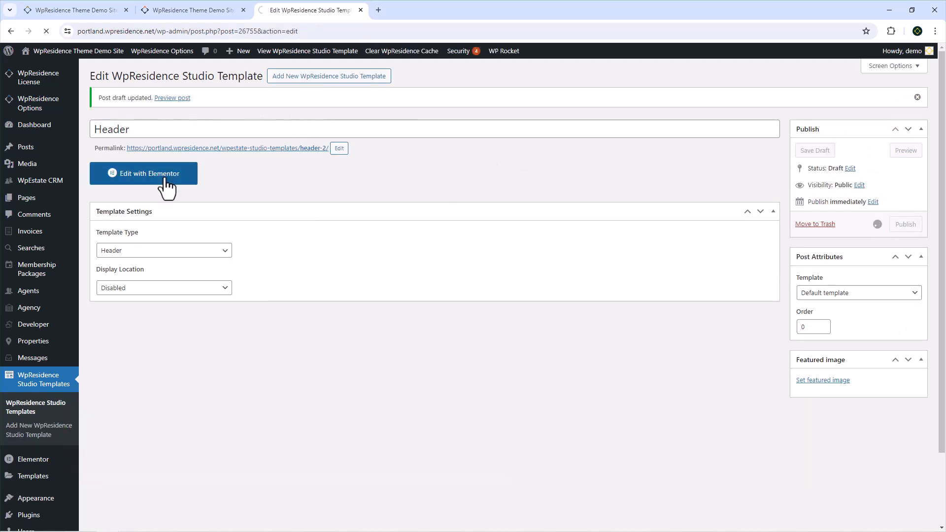
click(905, 224)
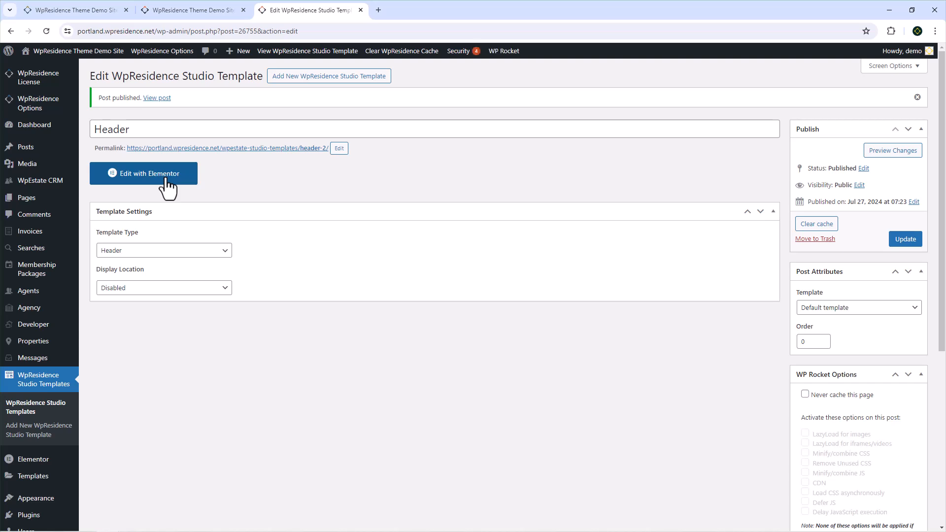
click(143, 173)
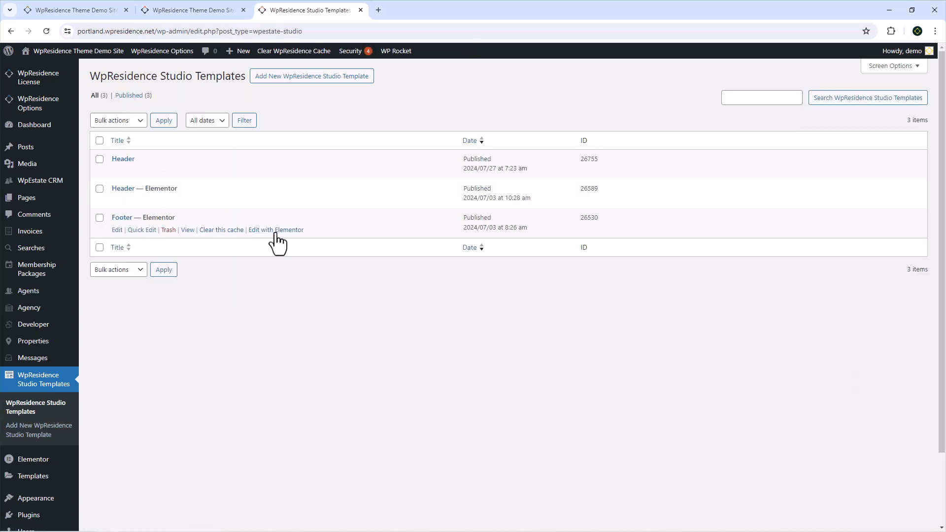
click(276, 229)
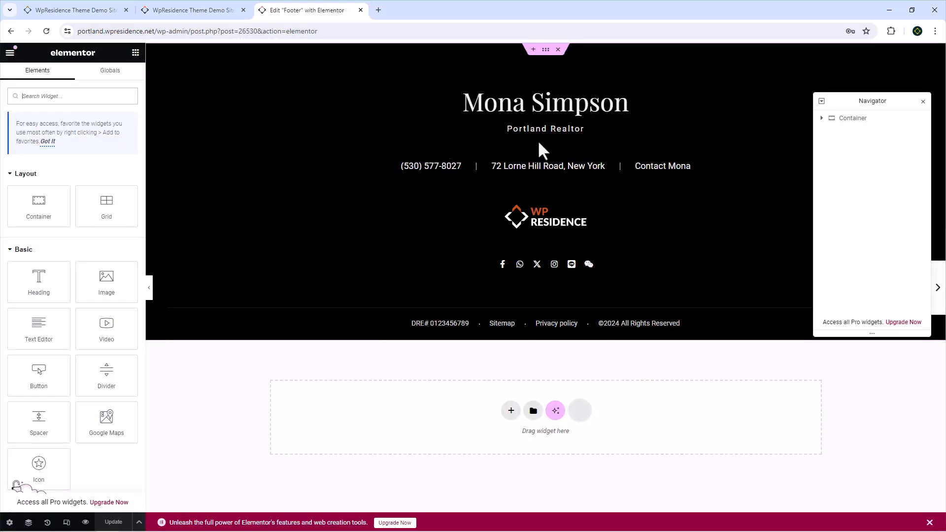
click(545, 216)
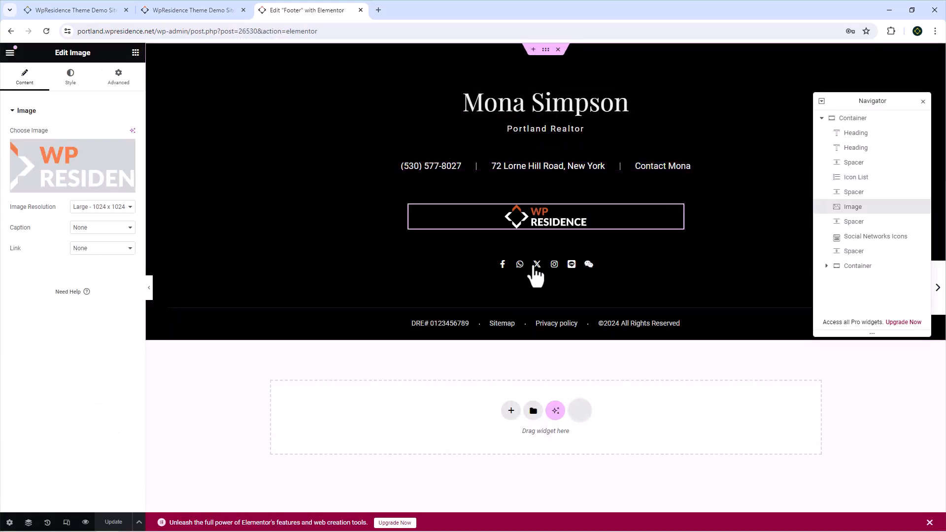
click(536, 264)
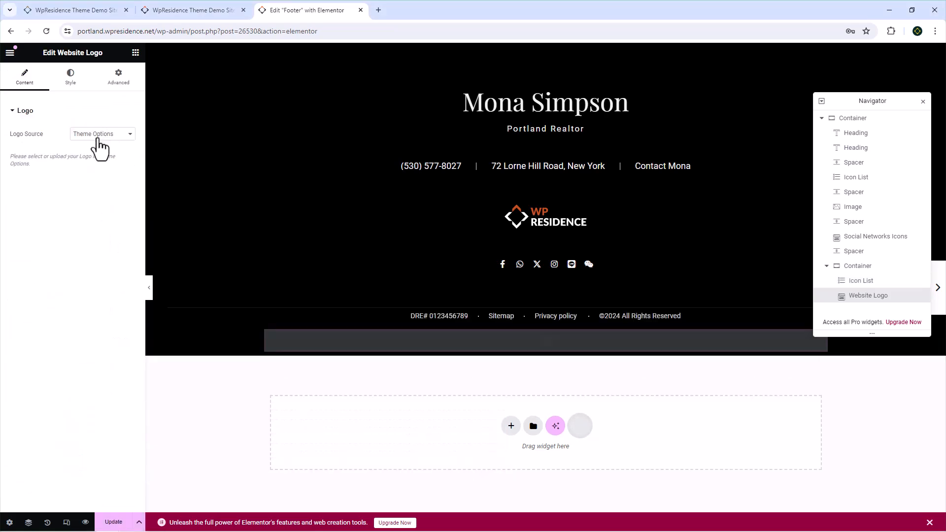
click(545, 344)
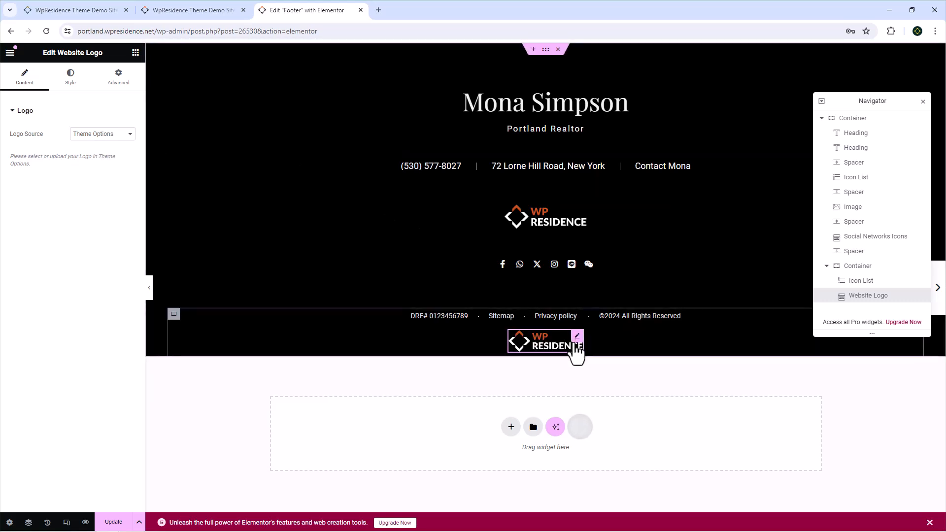
right_click(545, 343)
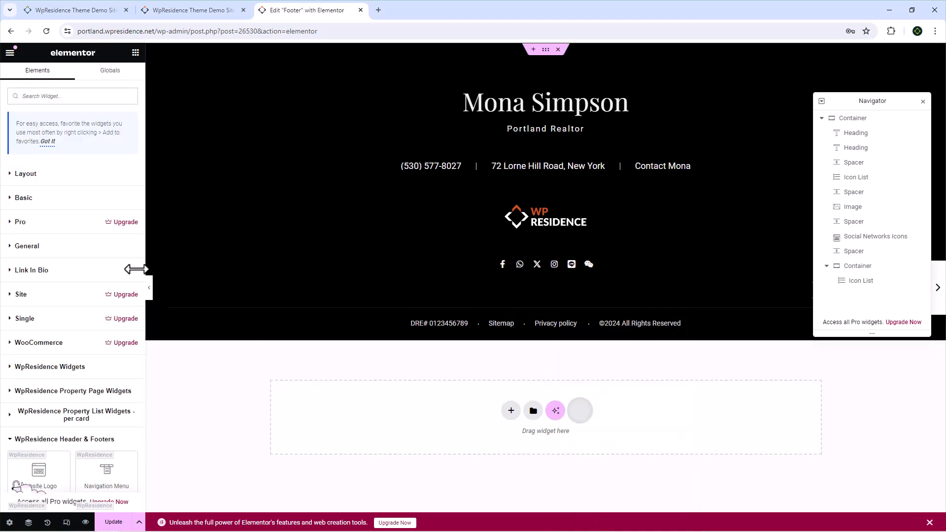
- Place a Navigation Menu widget below the footer links and set its menu to Main Menu
scroll(down, 3)
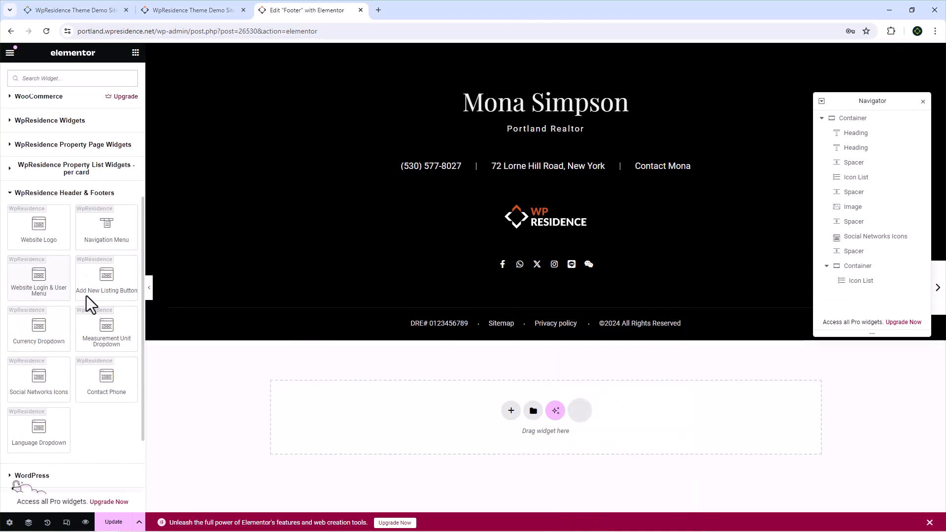
click(106, 226)
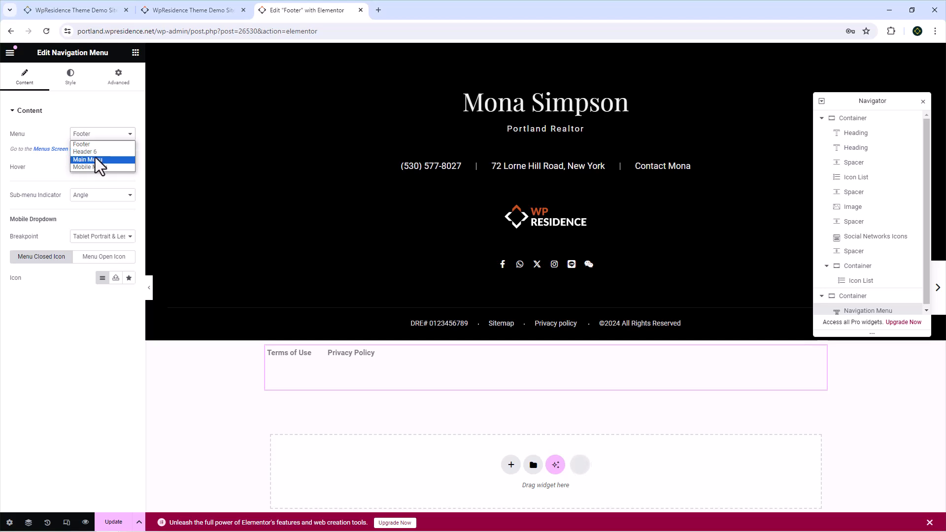
click(87, 159)
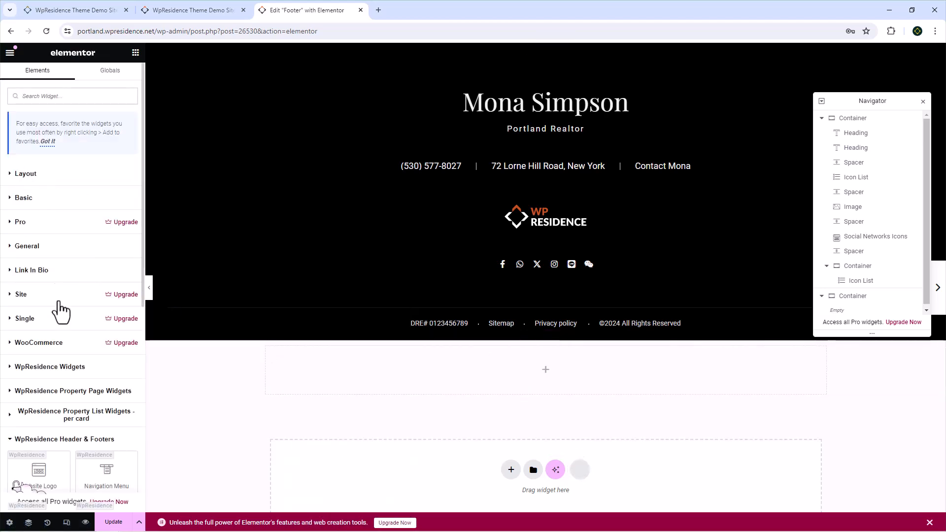
scroll(down, 3)
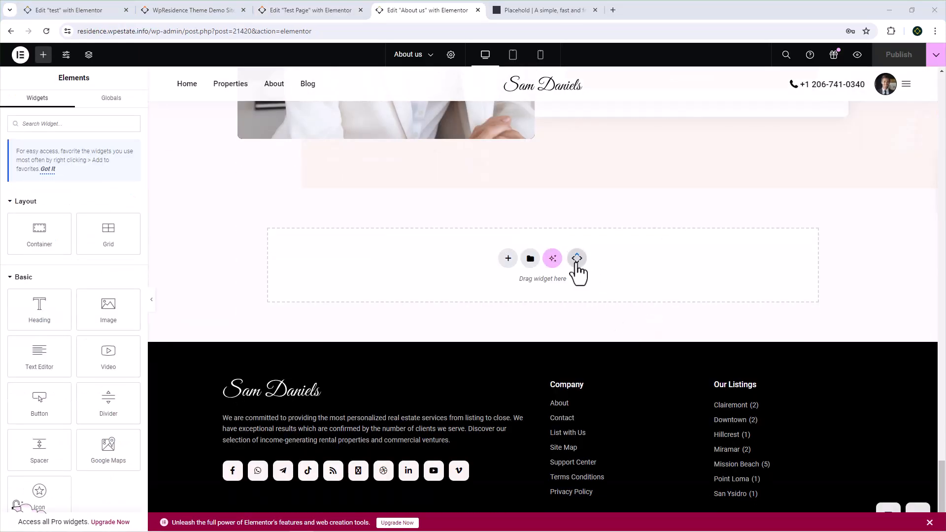
- Open the WpResidence template library and filter Custom Blocks by Testimonials, Featured and Hero
click(576, 259)
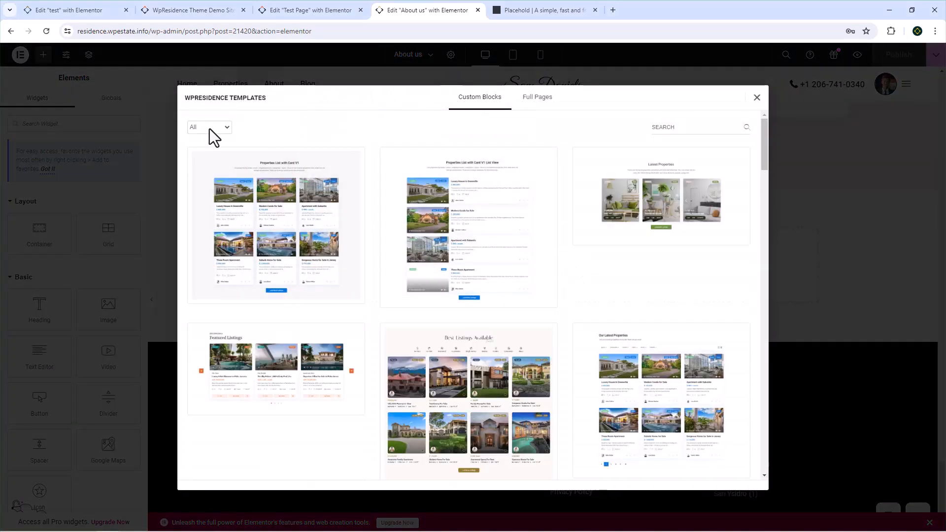
click(208, 127)
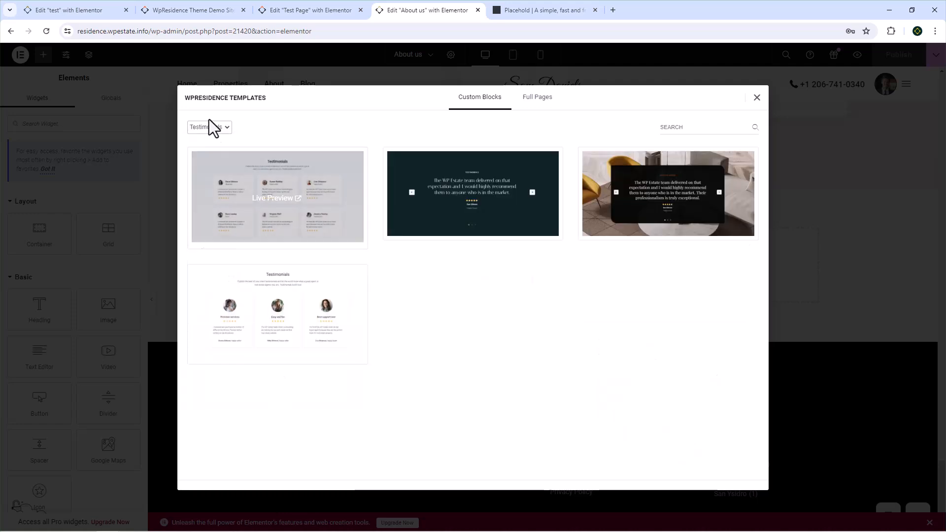
click(209, 126)
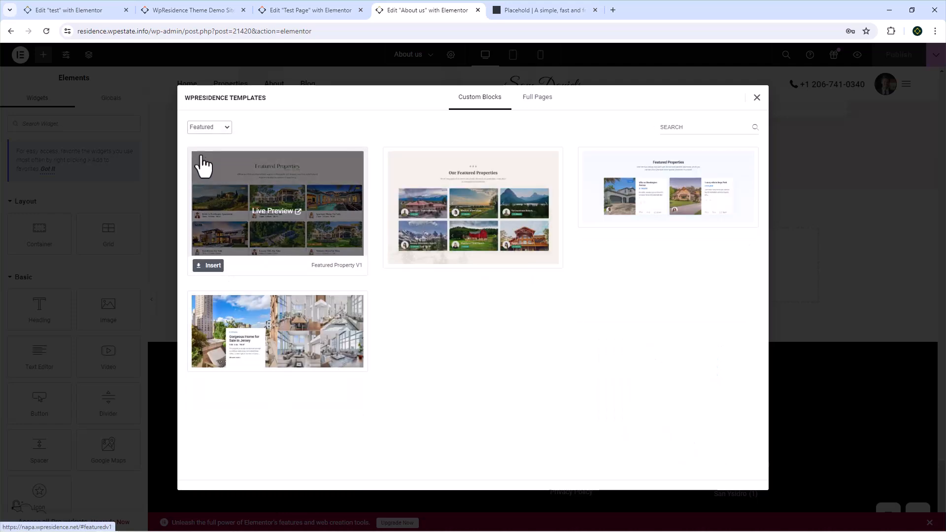
click(209, 126)
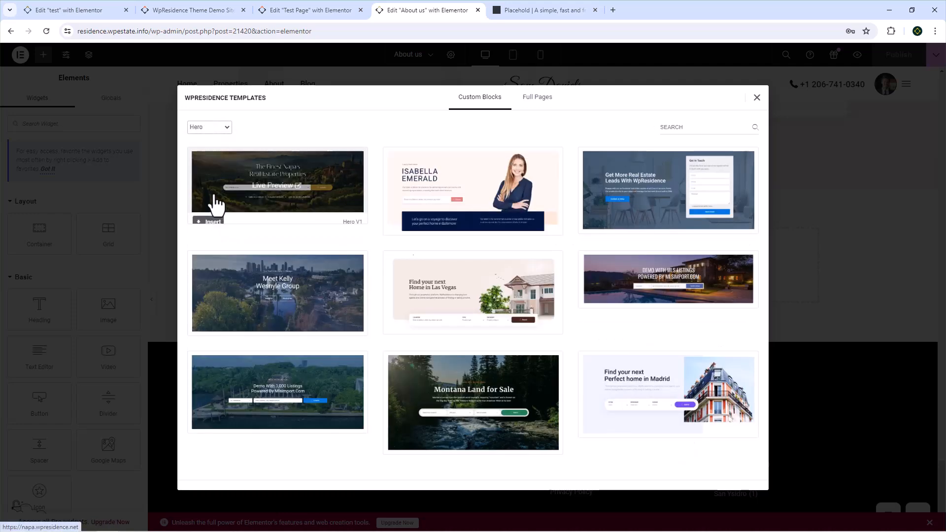
- Browse the Full Pages templates, then switch the blocks to a different category
click(537, 97)
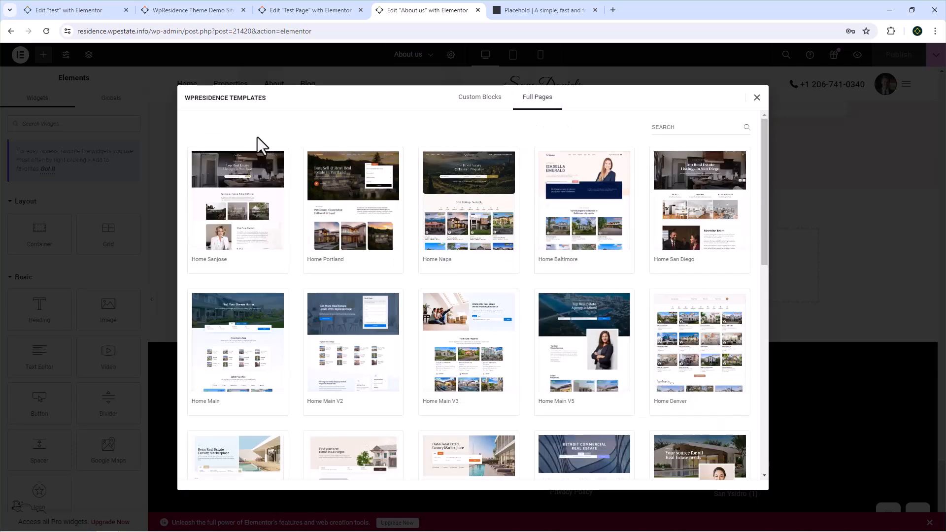
scroll(down, 3)
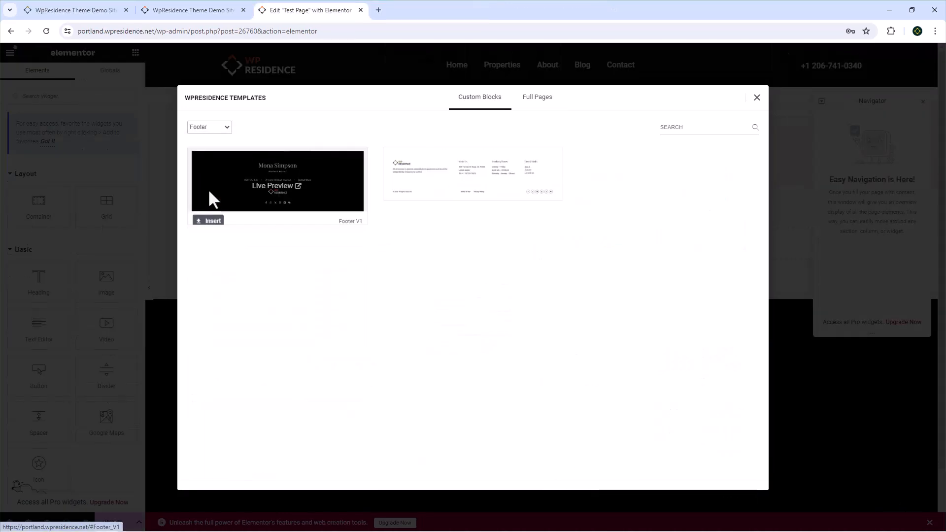
click(209, 127)
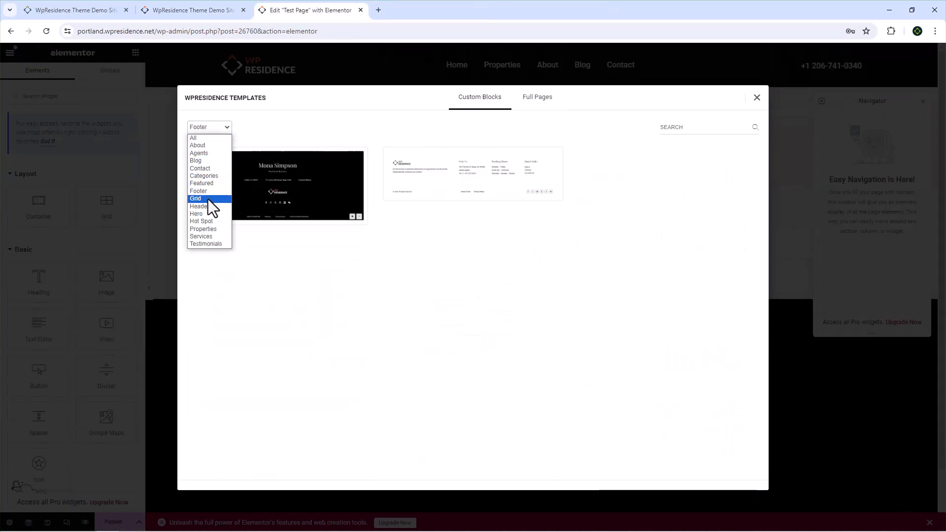
click(198, 213)
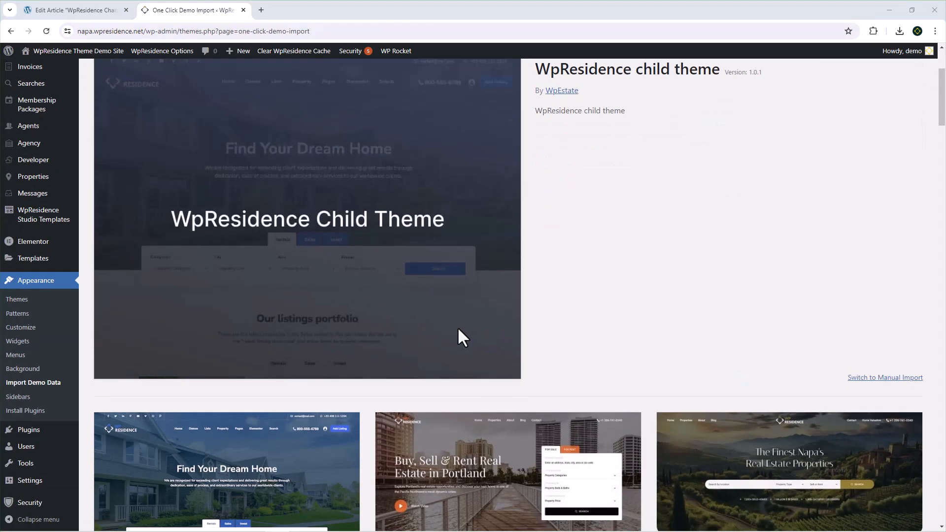
scroll(down, 3)
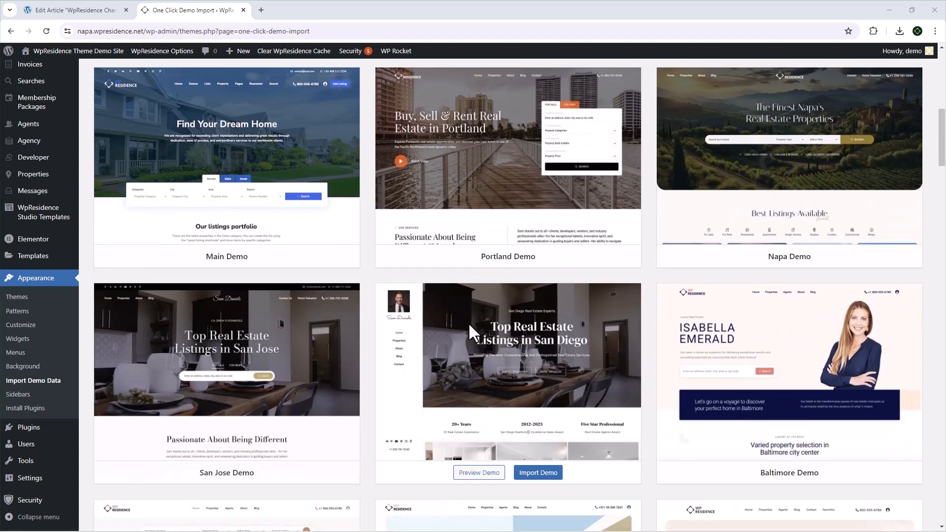
mouse_move(549, 200)
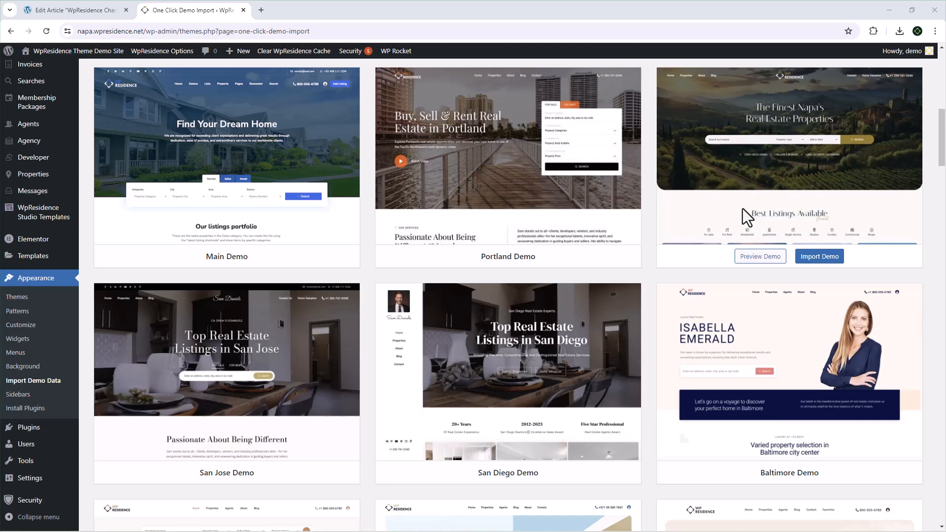
scroll(down, 3)
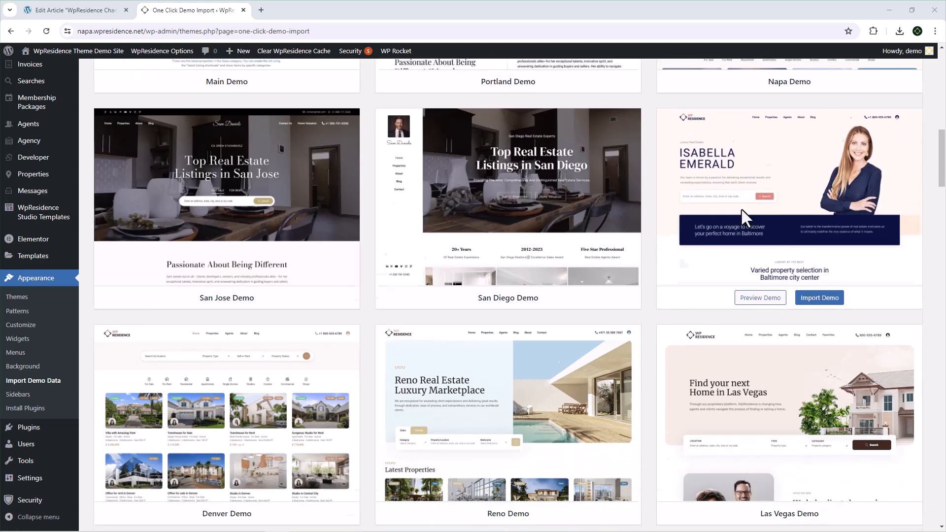
scroll(down, 3)
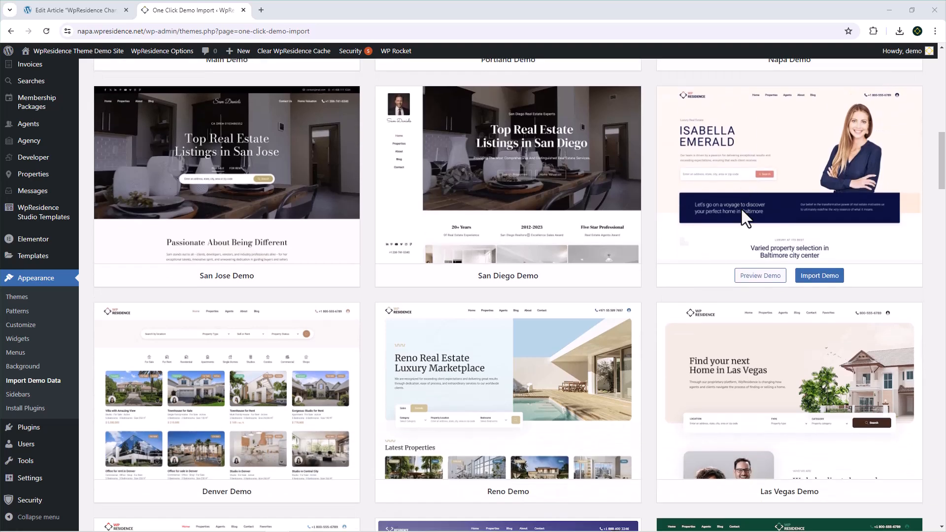
scroll(down, 3)
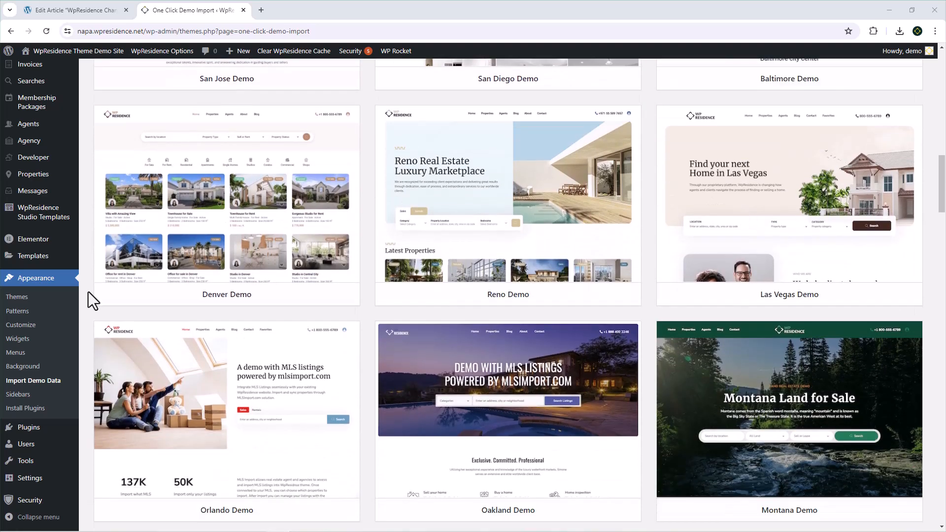